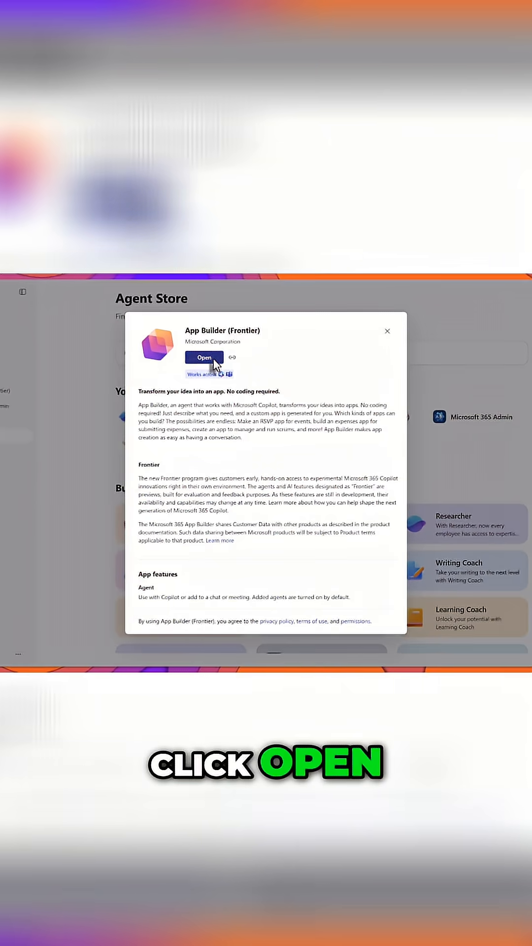
Open the App Builder (Frontier) agent from its Agent Store details page
{"action": "left_click", "coordinate": [204, 357]}
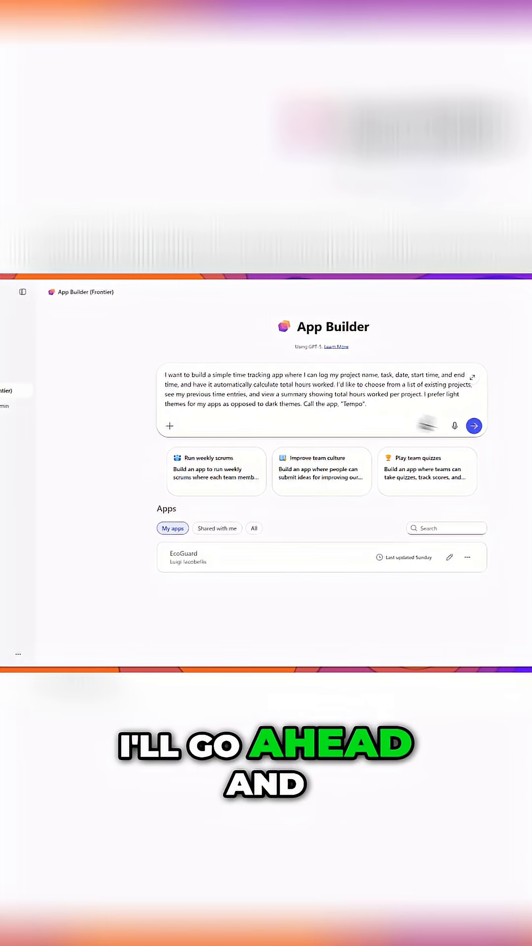
Send the prompt for a light-themed 'Tempo' app logging projects, tasks and hours
{"action": "left_click", "coordinate": [474, 425]}
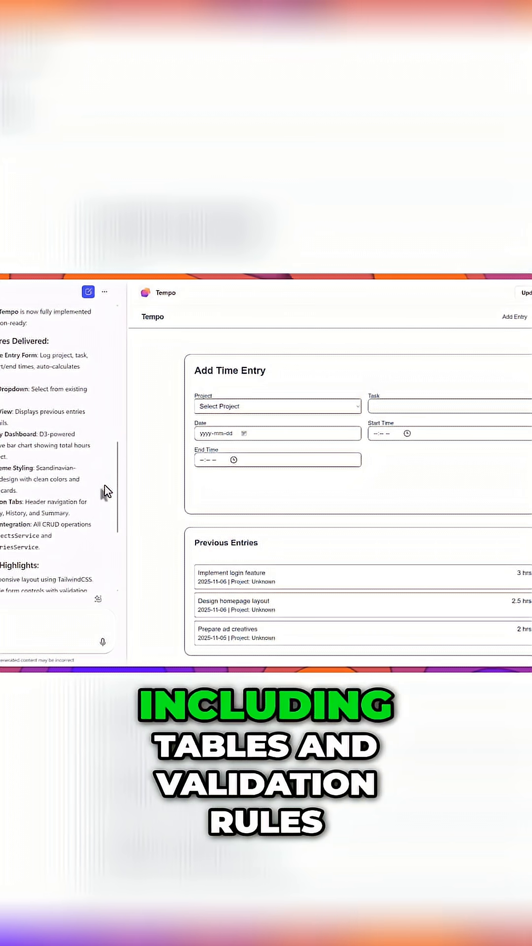
Scroll through the generated Tempo feature summary to confirm it is ready to deploy
{"action": "scroll", "scroll_direction": "down", "scroll_amount": 3}
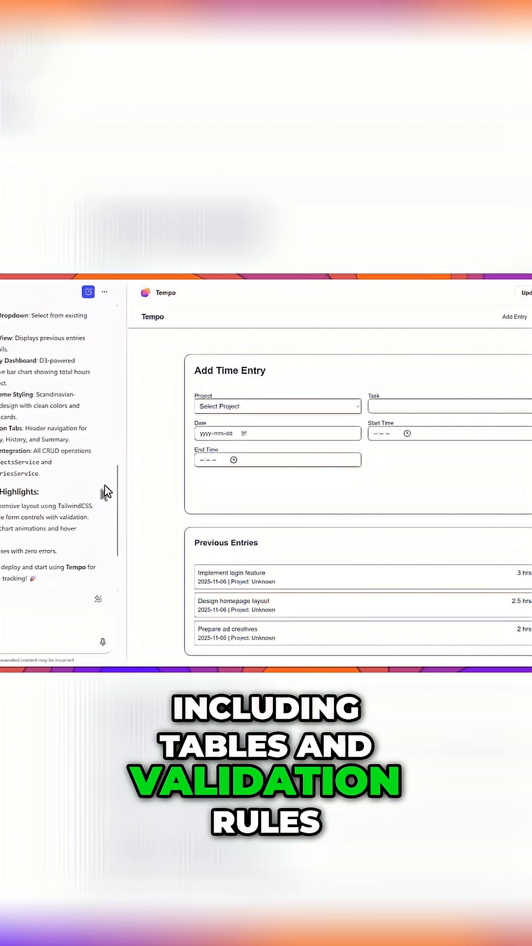